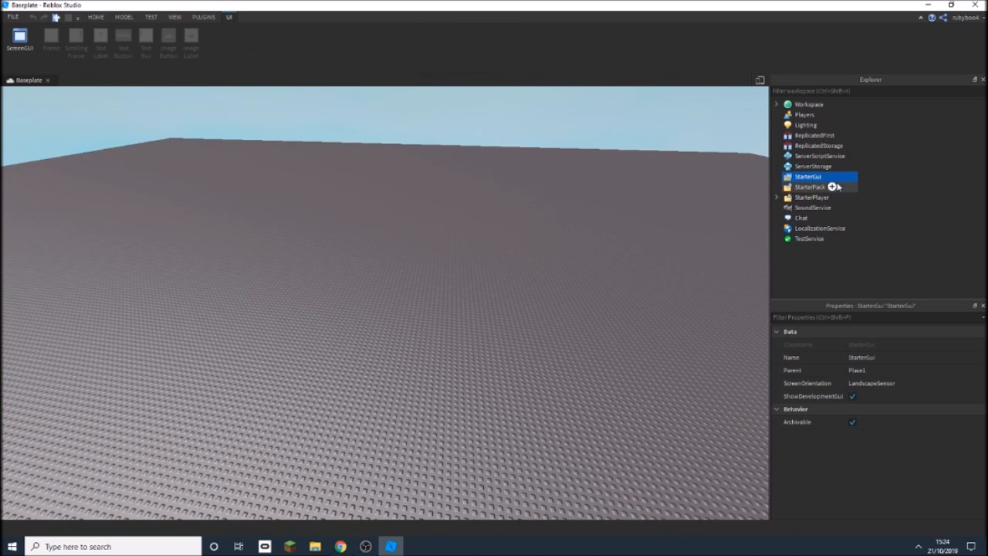
# - Add a ScreenGui under StarterGui holding a Frame enlarged into a big tall panel
pyautogui.click(834, 187)
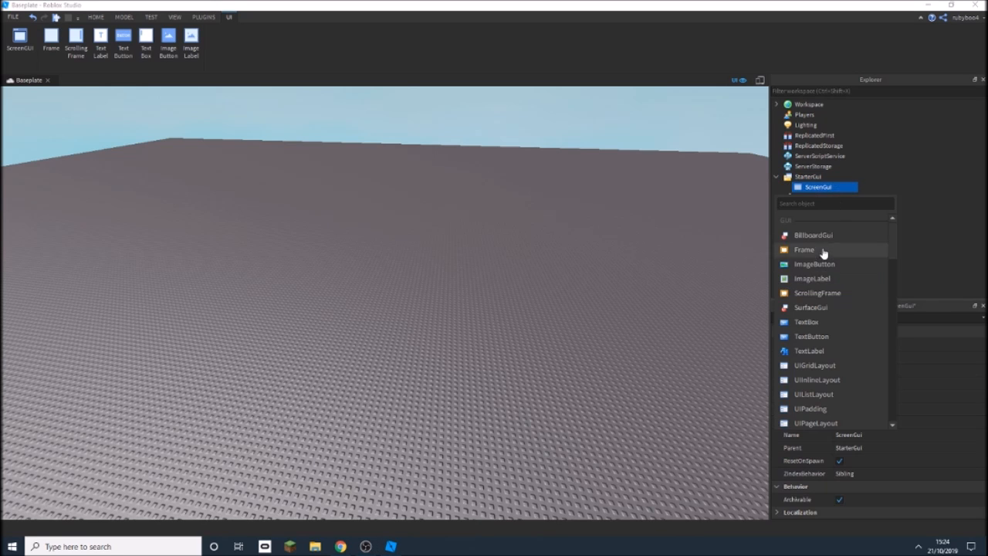
pyautogui.click(803, 250)
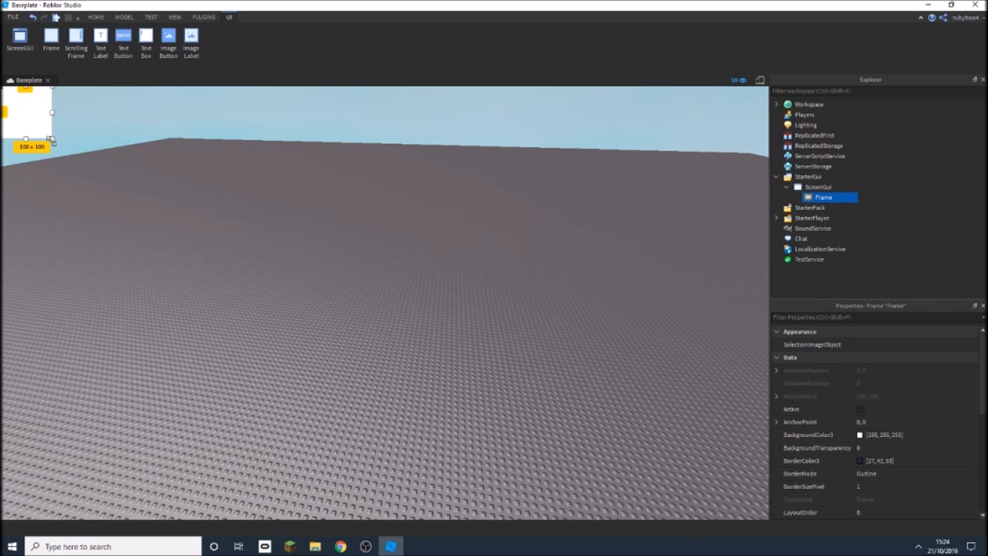
pyautogui.moveTo(52, 144); pyautogui.dragTo(569, 481)
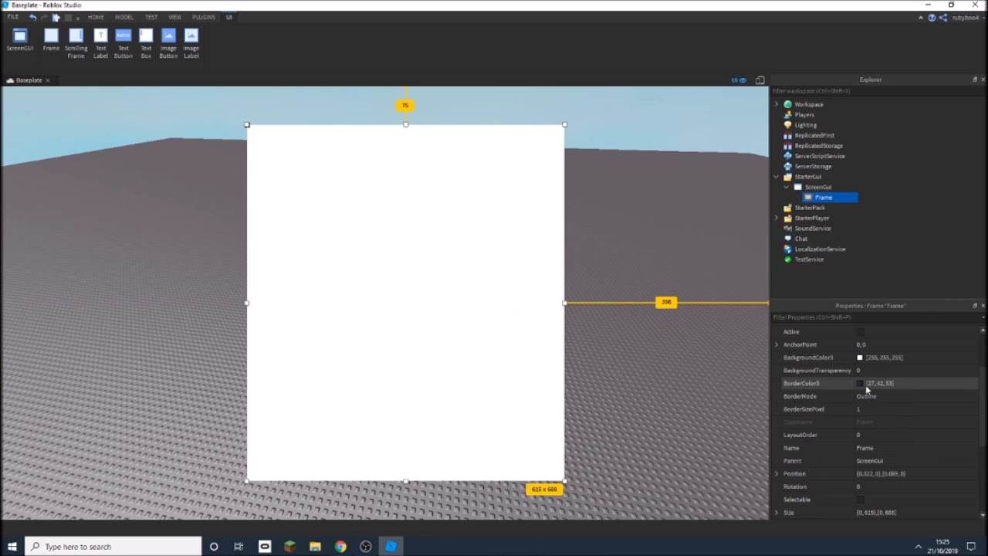
# - Set the frame's BackgroundColor3 to a light blue shade
pyautogui.click(860, 358)
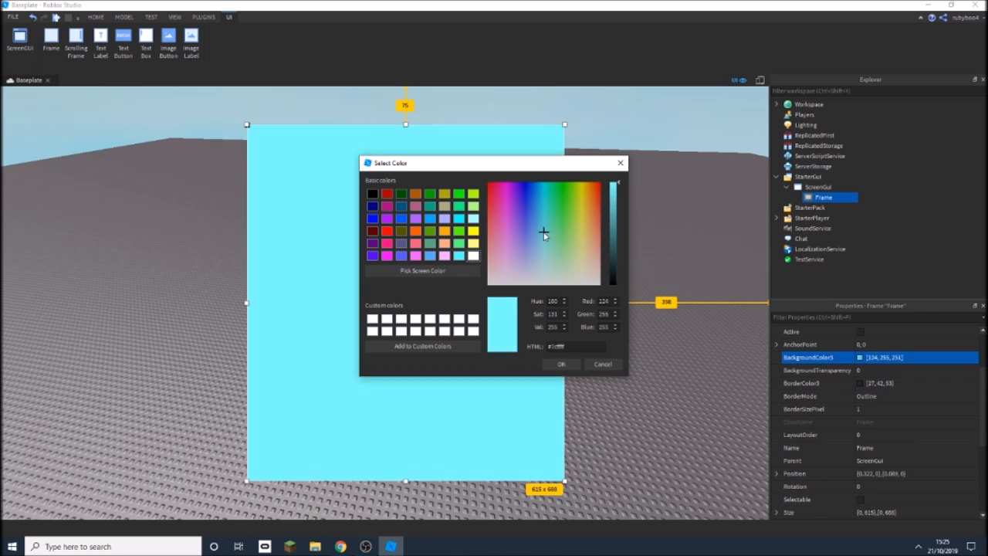
pyautogui.click(539, 220)
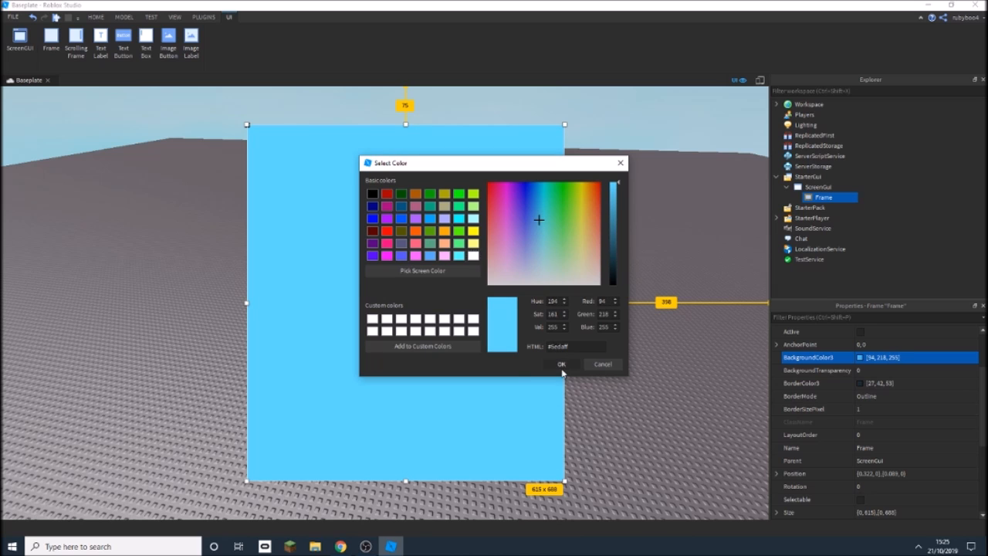
pyautogui.click(563, 364)
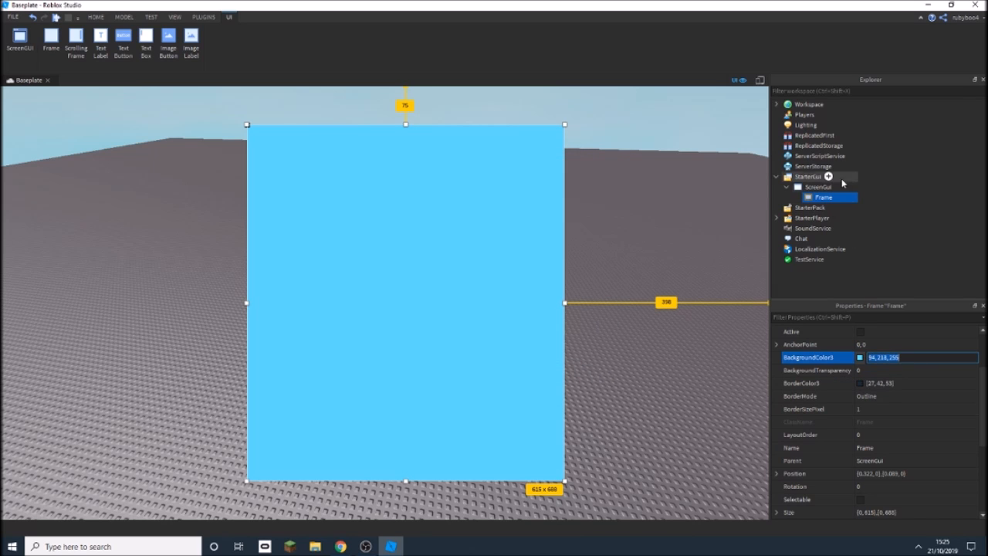
# - Rename the ScreenGui to Shop and set the frame's BorderSizePixel to 0
pyautogui.rightClick(823, 198)
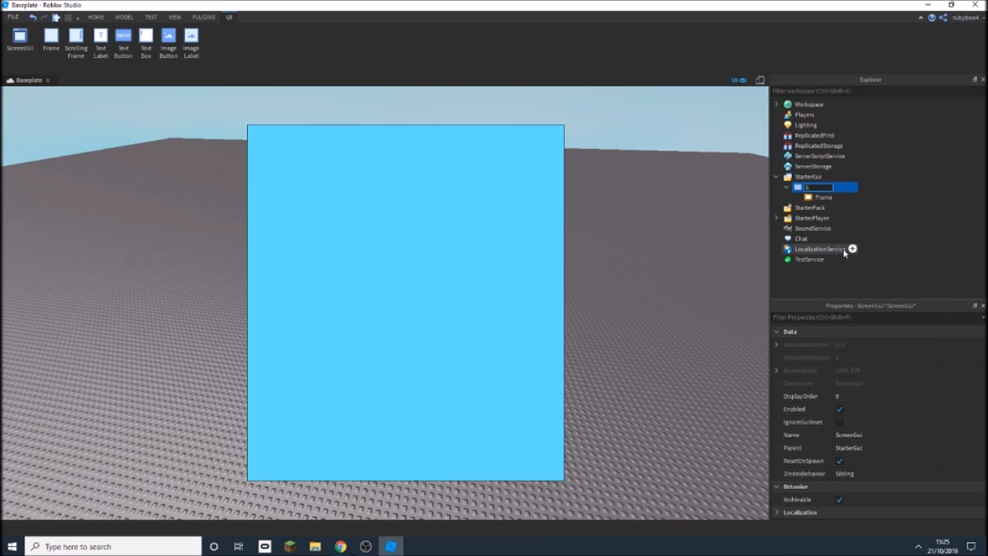
pyautogui.click(824, 198)
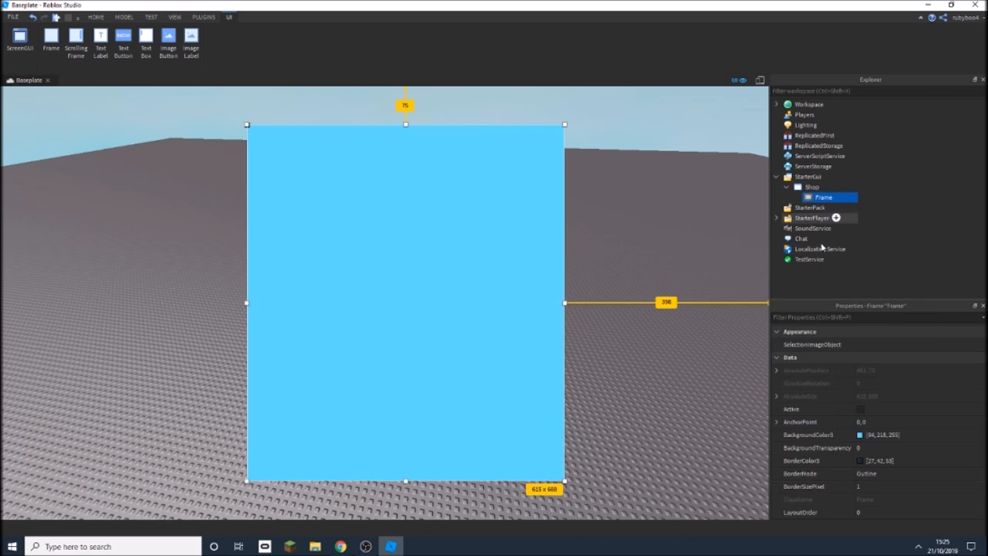
pyautogui.click(914, 485)
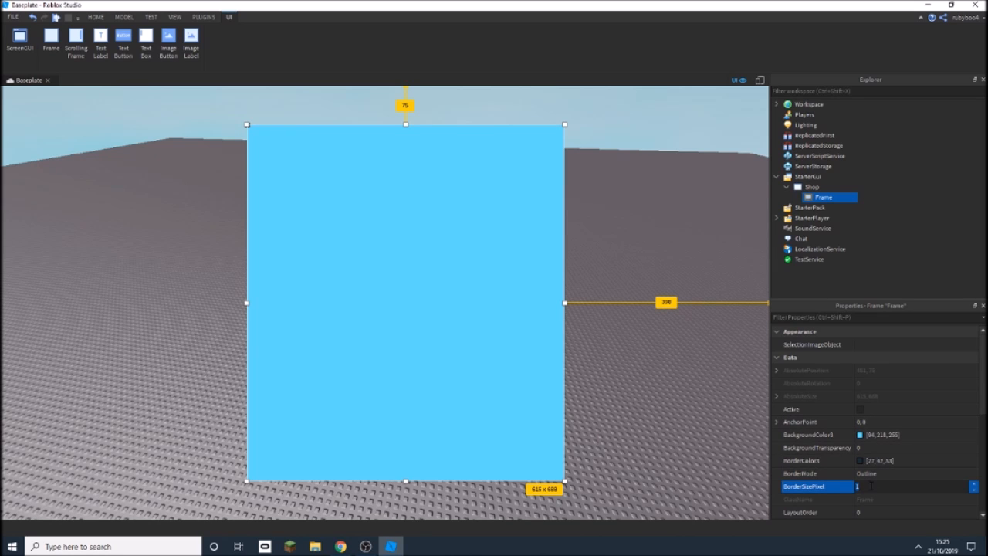
pyautogui.click(96, 16)
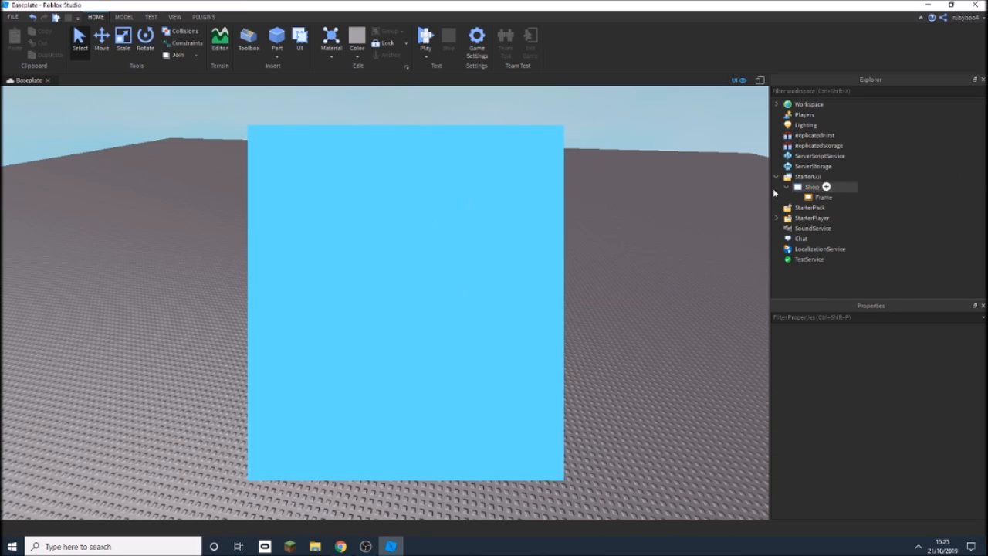
# - Add a TextLabel inside the frame, stretched across its top edge
pyautogui.click(828, 187)
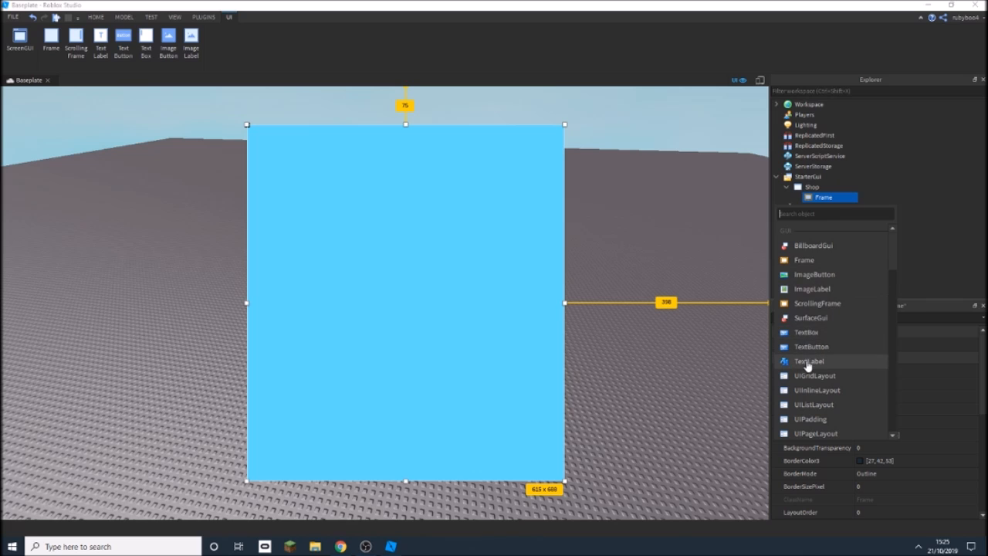
pyautogui.click(810, 361)
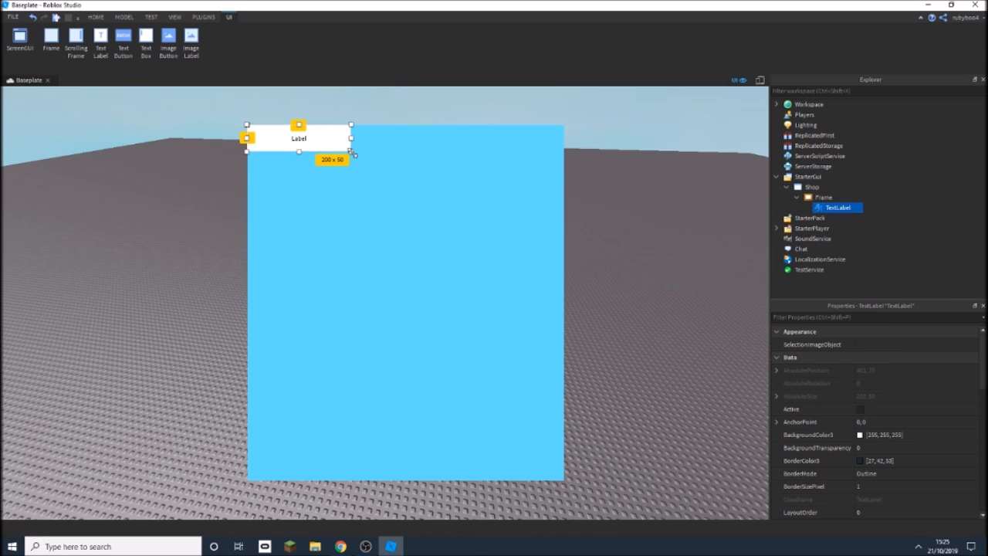
pyautogui.moveTo(352, 153); pyautogui.dragTo(564, 184)
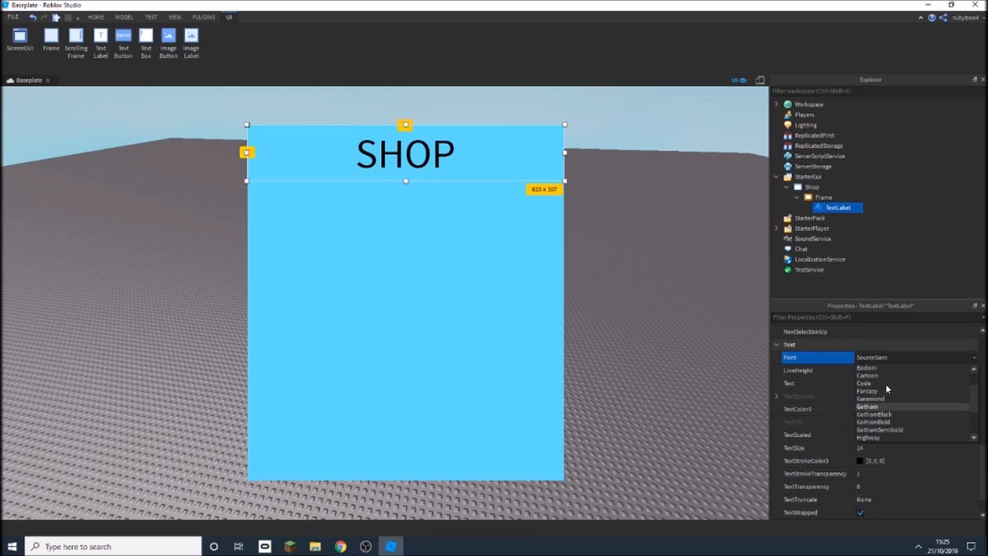
# - Style the SHOP title with Cartoon font, white TextColor3 and TextStrokeTransparency 0.5
pyautogui.click(868, 376)
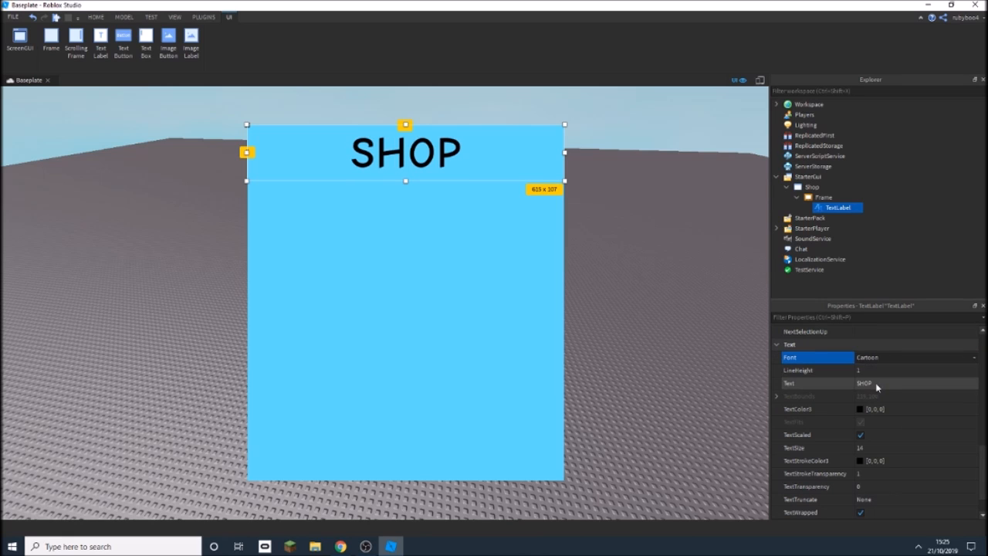
pyautogui.click(859, 408)
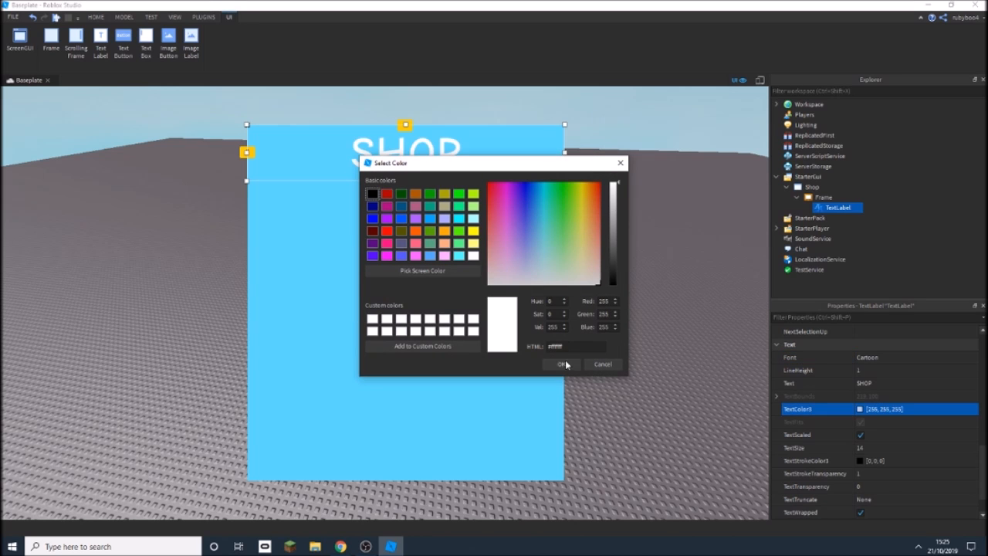
pyautogui.click(562, 364)
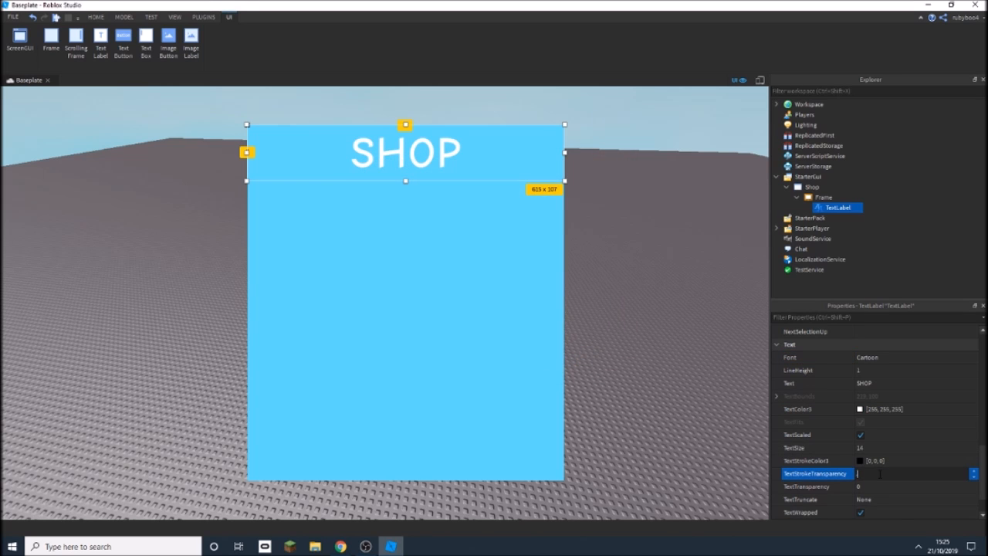
pyautogui.write('0.5')
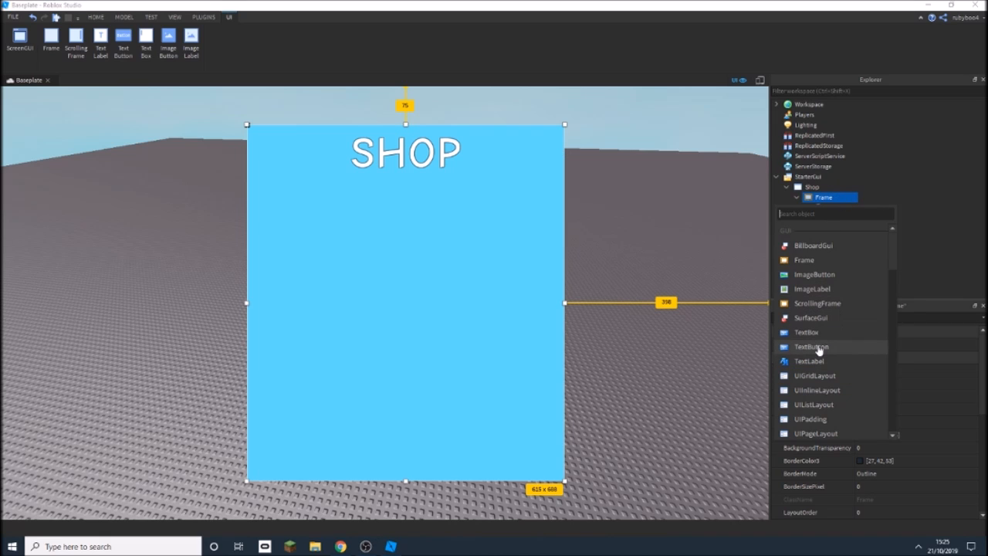
# - Add a red TextButton marked X in Cartoon font with TextScaled on, named Close
pyautogui.click(812, 346)
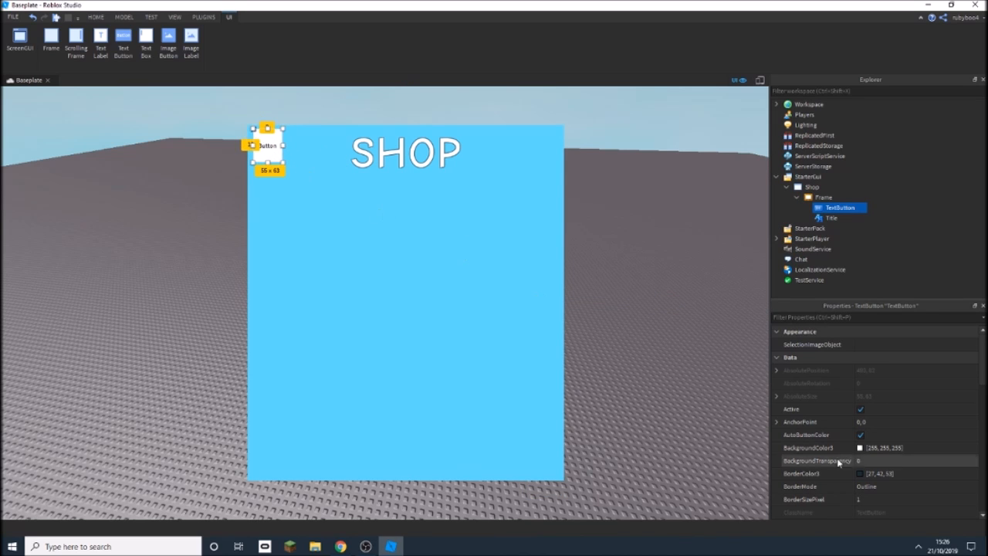
pyautogui.click(858, 447)
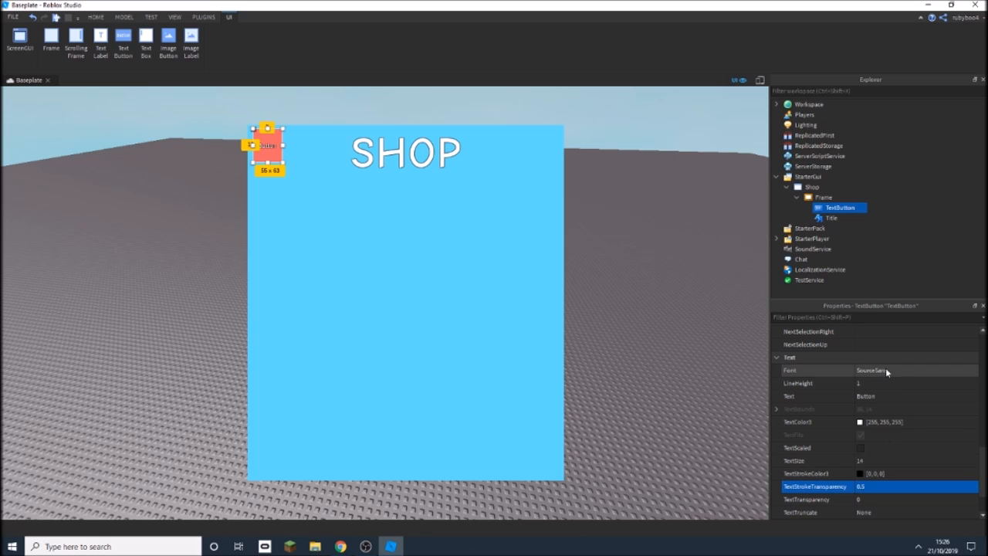
pyautogui.click(914, 371)
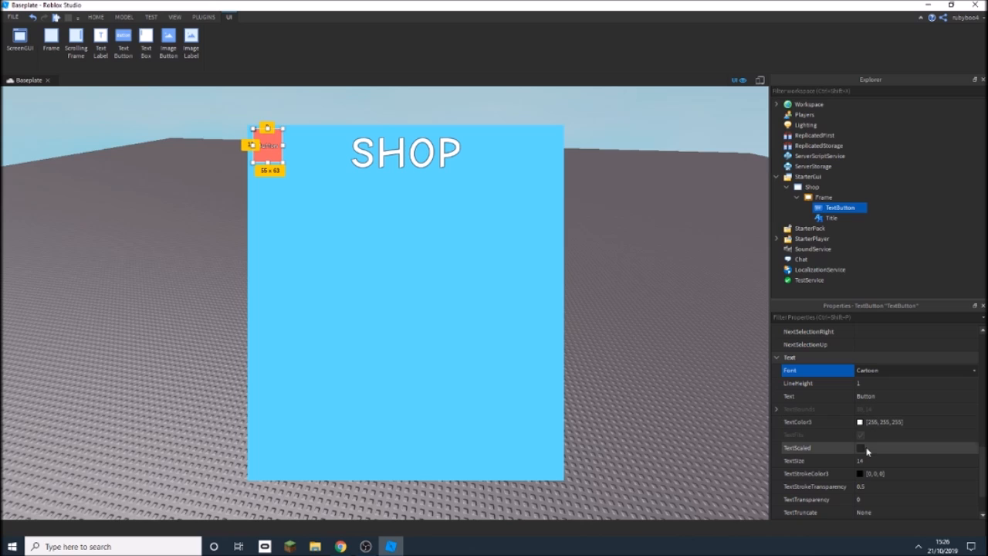
pyautogui.click(860, 448)
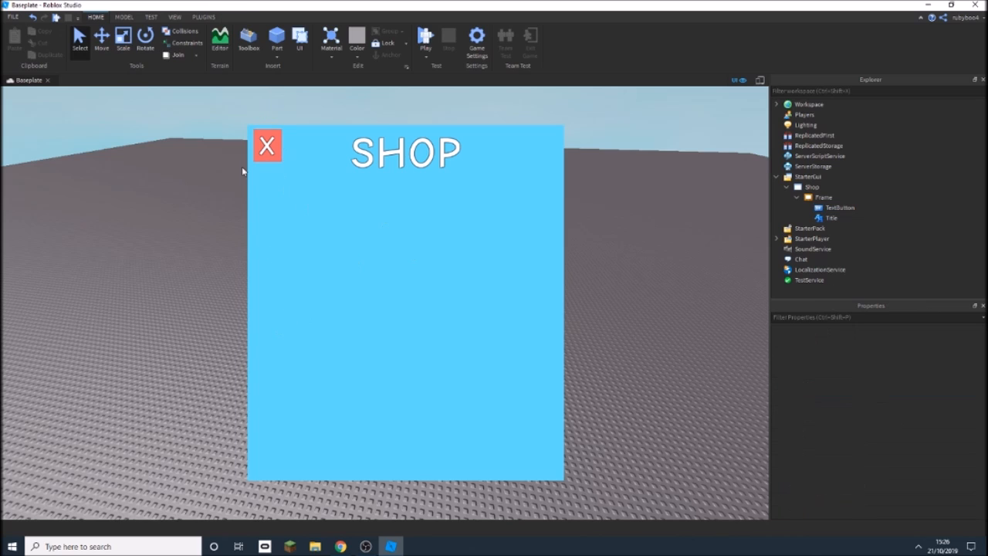
pyautogui.moveTo(748, 226)
pyautogui.write('Close')
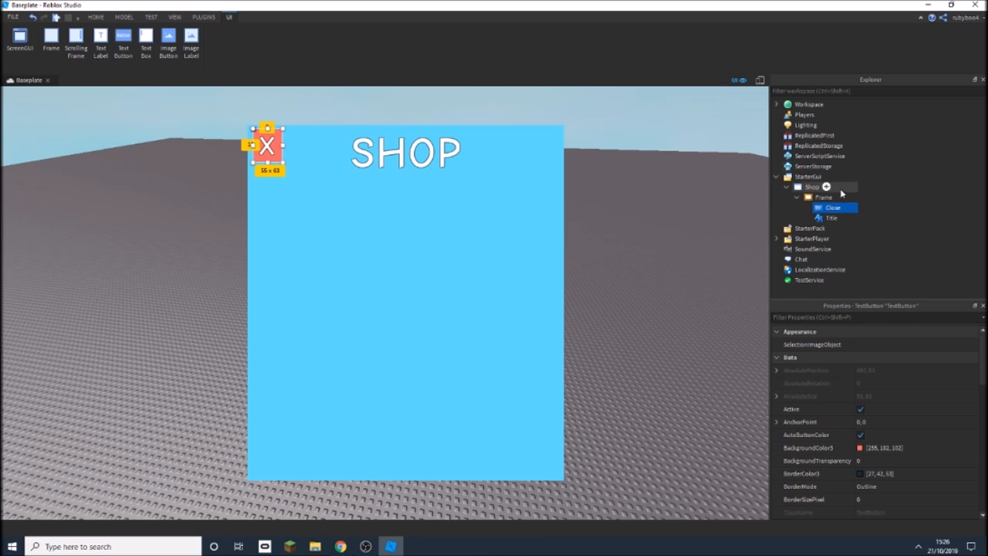
# - Add a blue TextButton to the Shop ScreenGui, placed at the screen's left edge
pyautogui.click(826, 187)
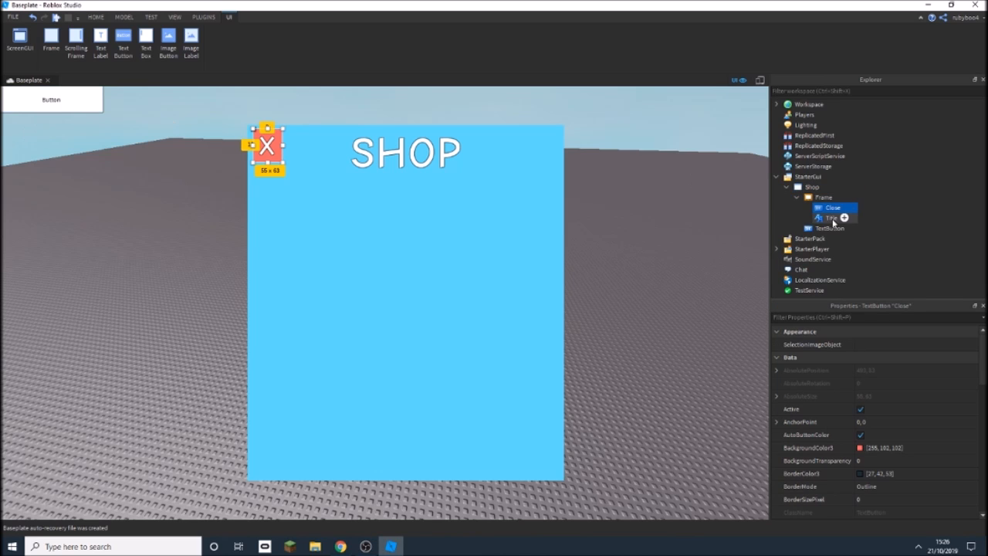
pyautogui.click(831, 228)
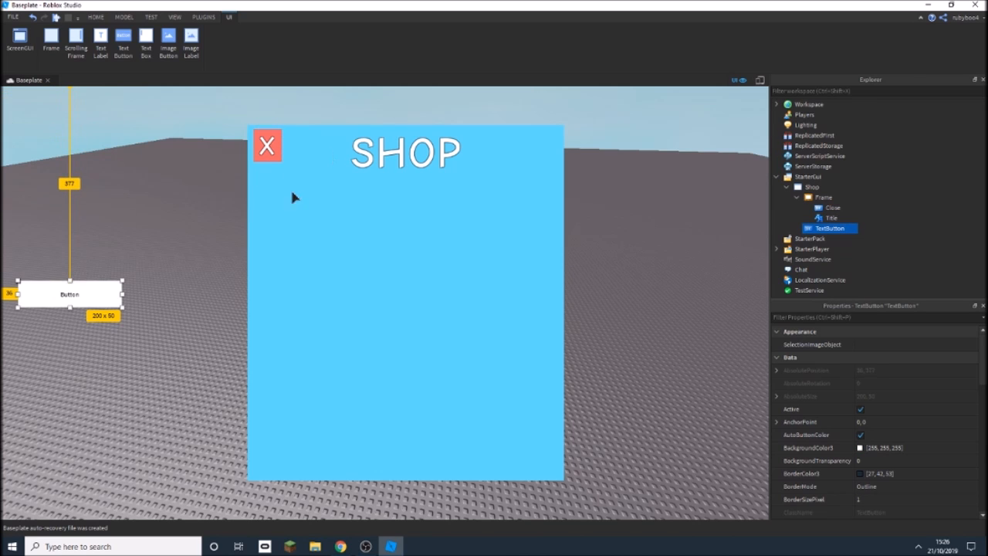
pyautogui.moveTo(122, 306); pyautogui.dragTo(163, 331)
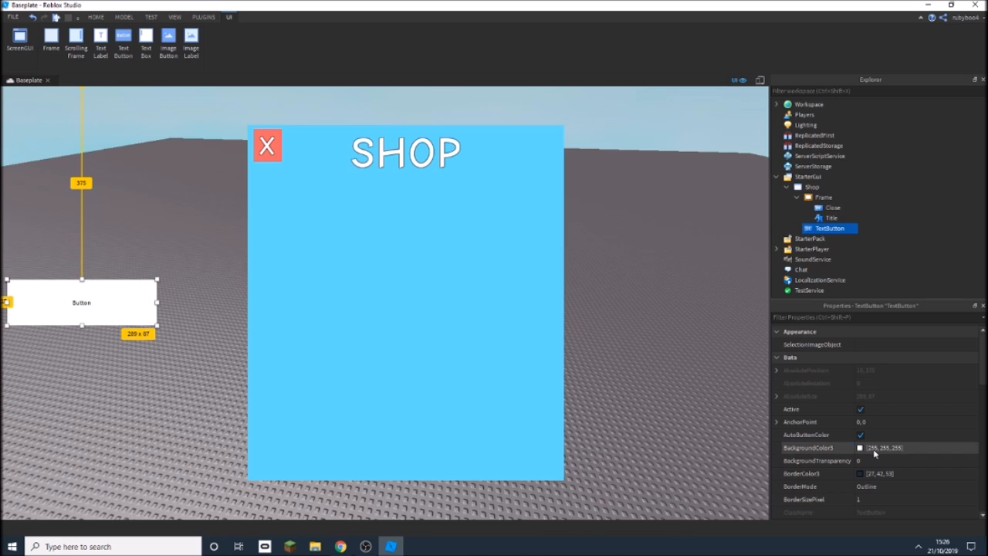
pyautogui.click(884, 448)
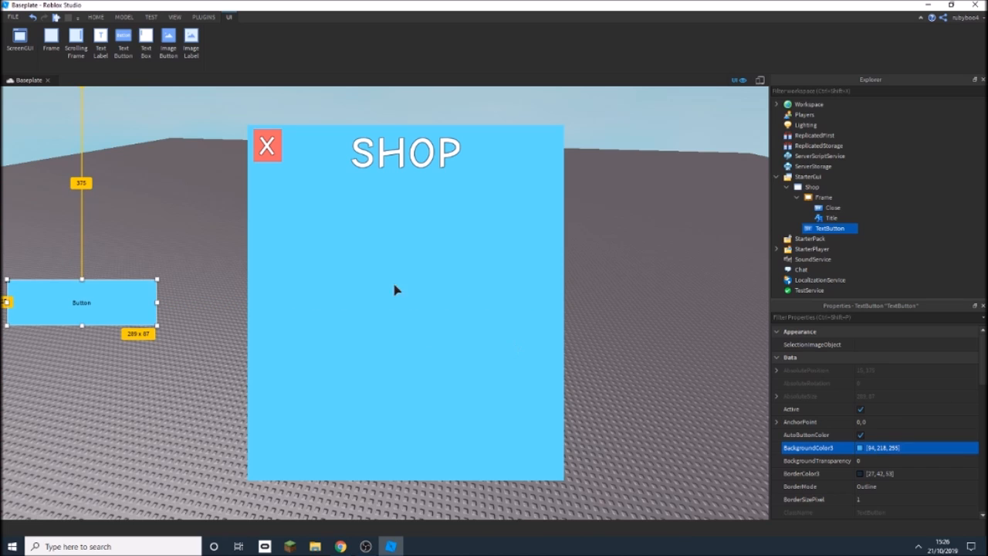
# - Give the button the text Shop, TextScaled on, Cartoon font and a text outline
pyautogui.scroll(-3)
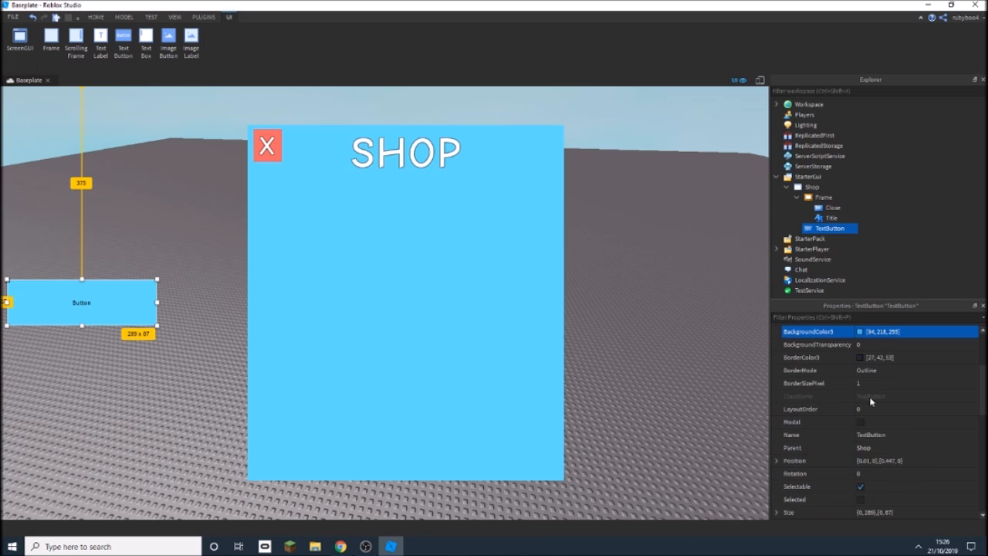
pyautogui.scroll(-3)
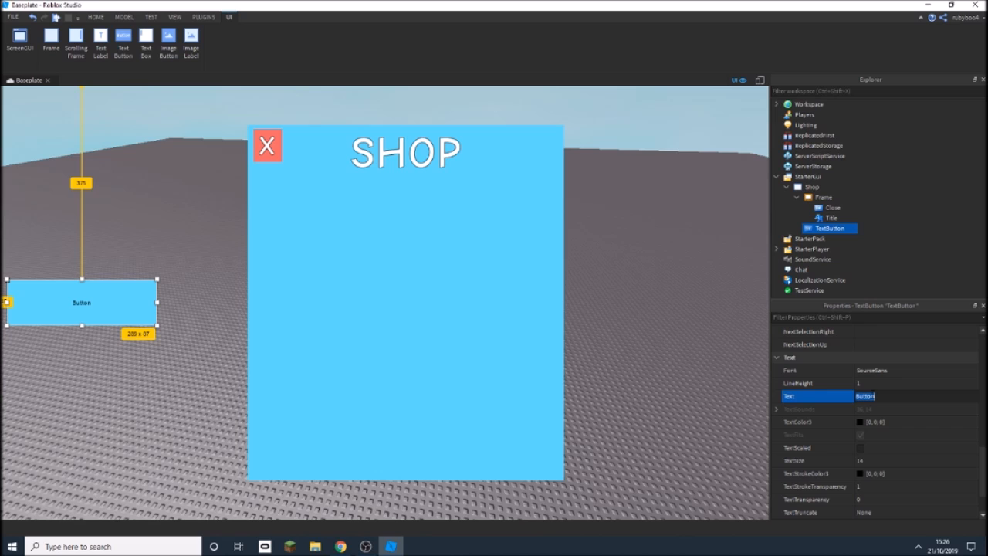
pyautogui.write('SHop')
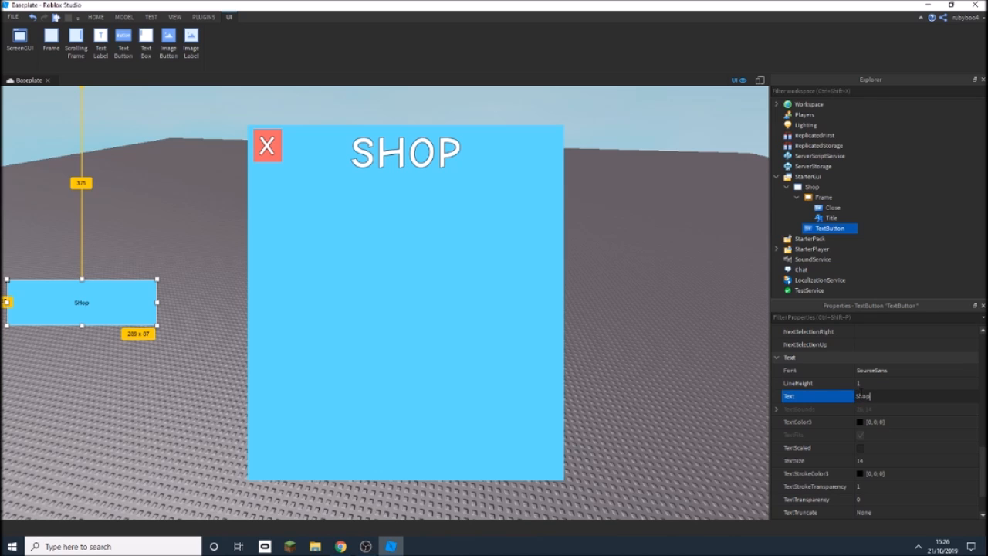
pyautogui.click(914, 371)
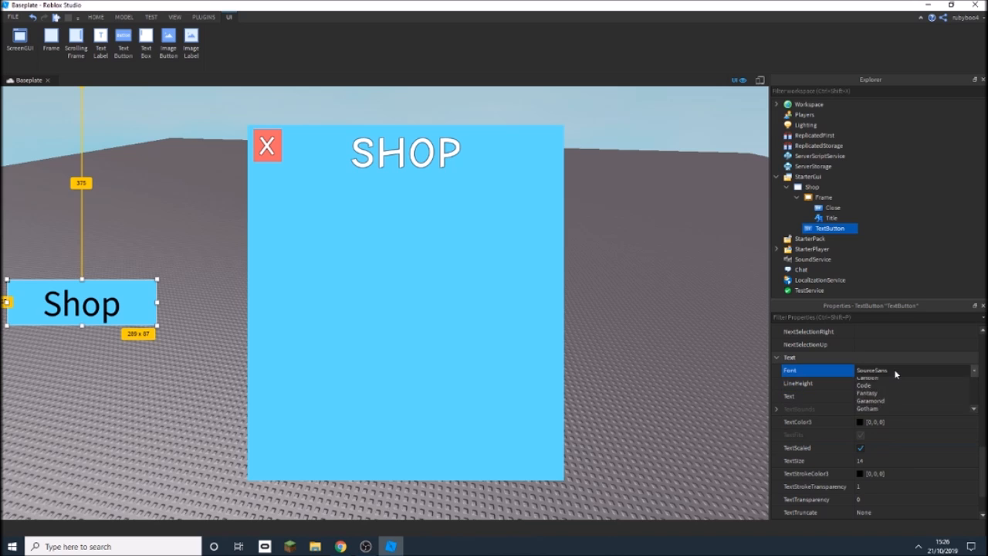
pyautogui.click(868, 395)
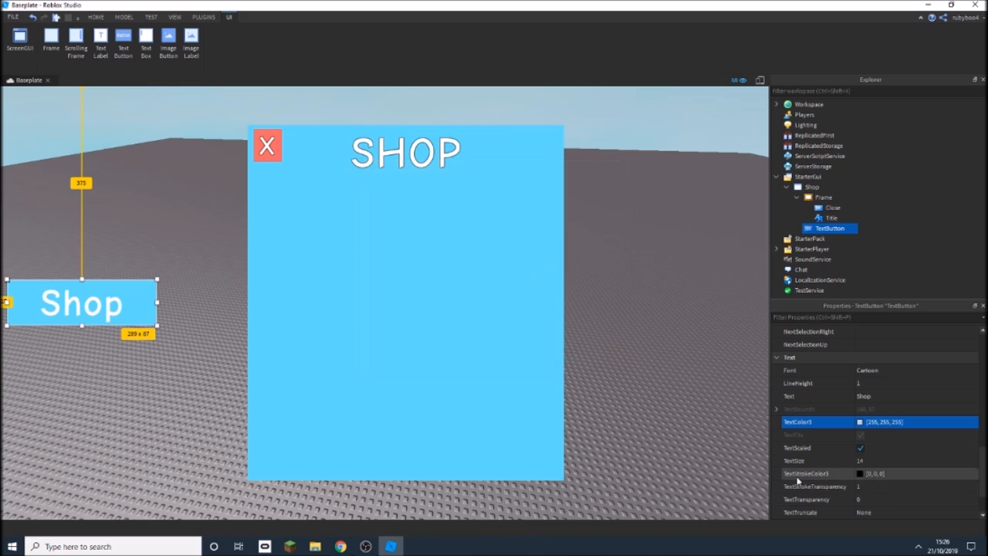
pyautogui.click(816, 486)
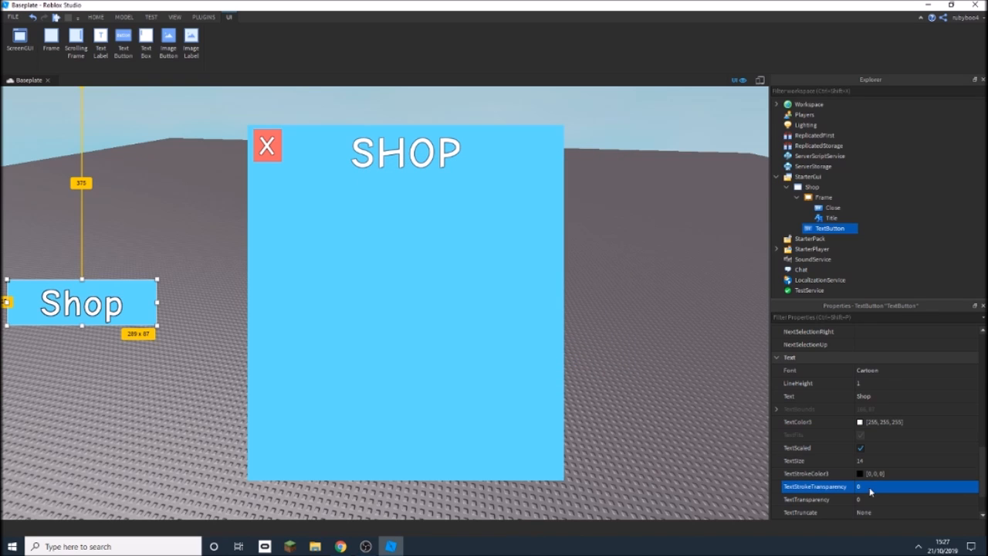
pyautogui.moveTo(683, 316)
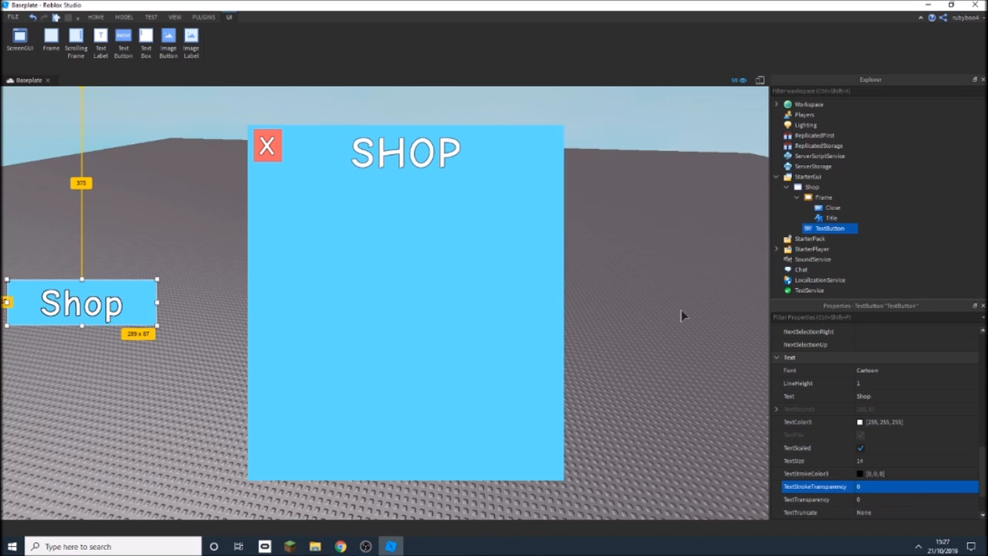
# - Rename the new button Open and insert a LocalScript into it
pyautogui.rightClick(831, 229)
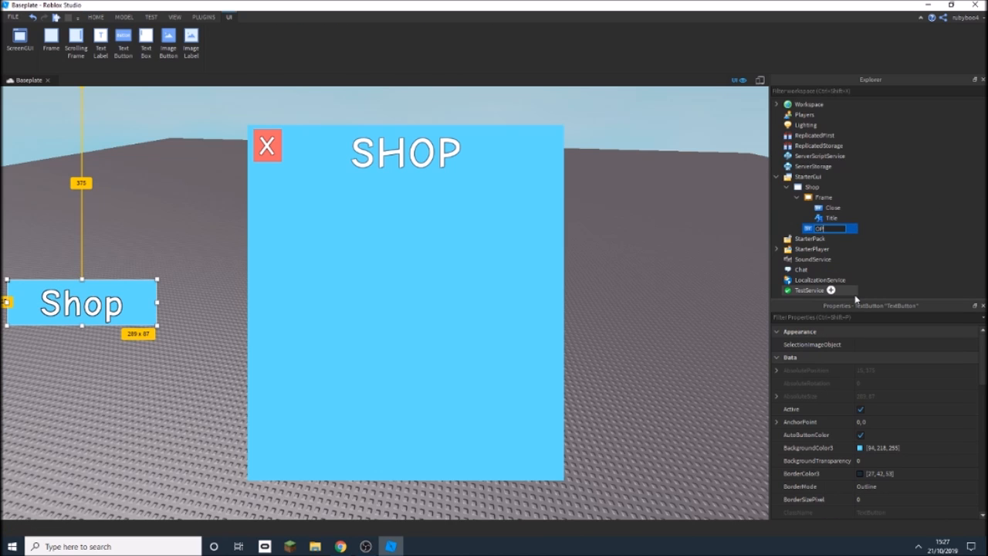
pyautogui.write('Open')
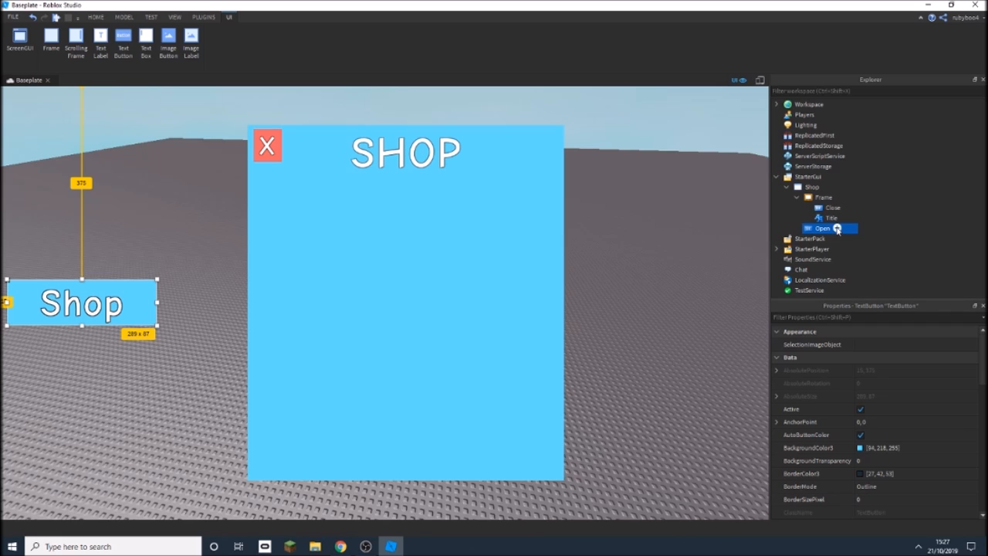
pyautogui.click(837, 229)
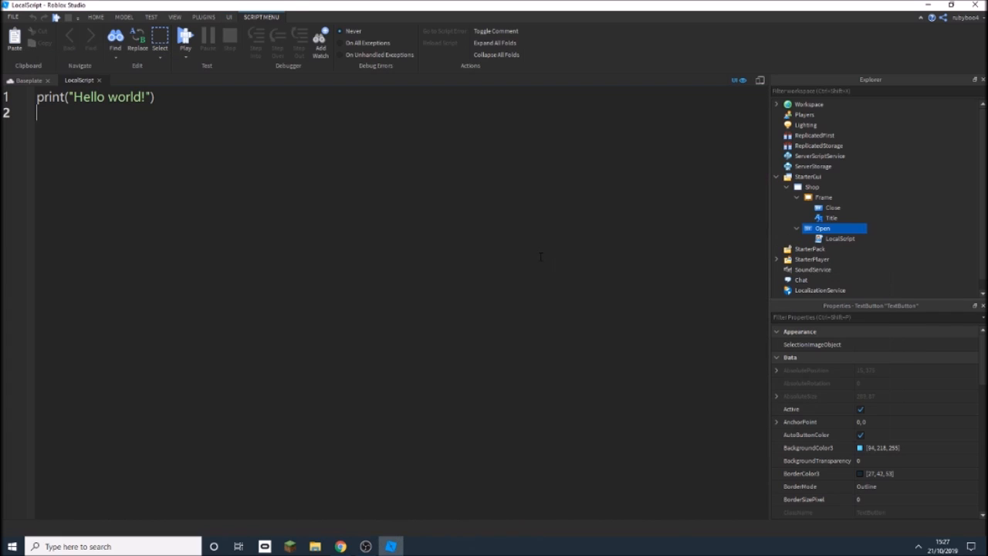
# - Write script.Parent.MouseButton1Down handler setting script.Parent.Parent.Frame.Visible = true
pyautogui.write('script.P')
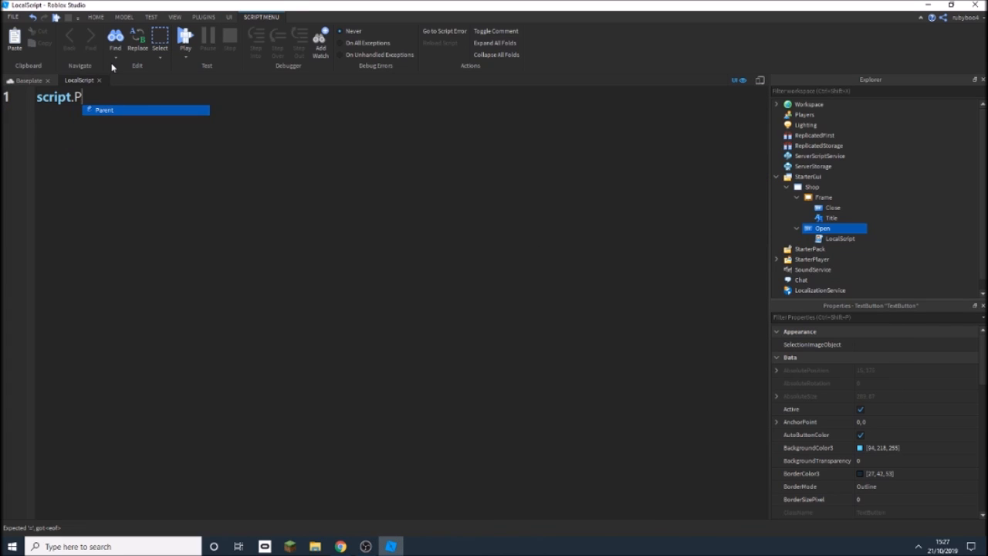
pyautogui.press('Tab')
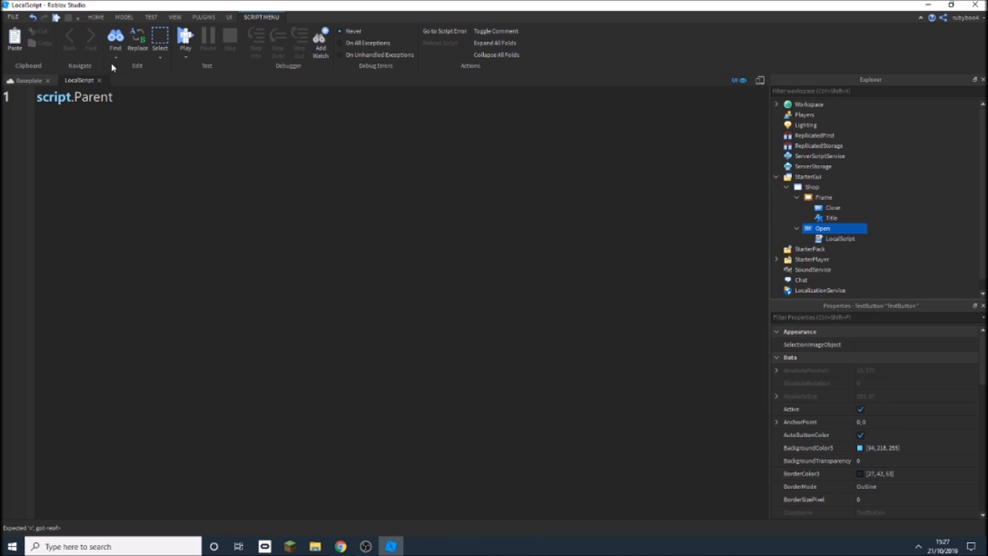
pyautogui.click(115, 97)
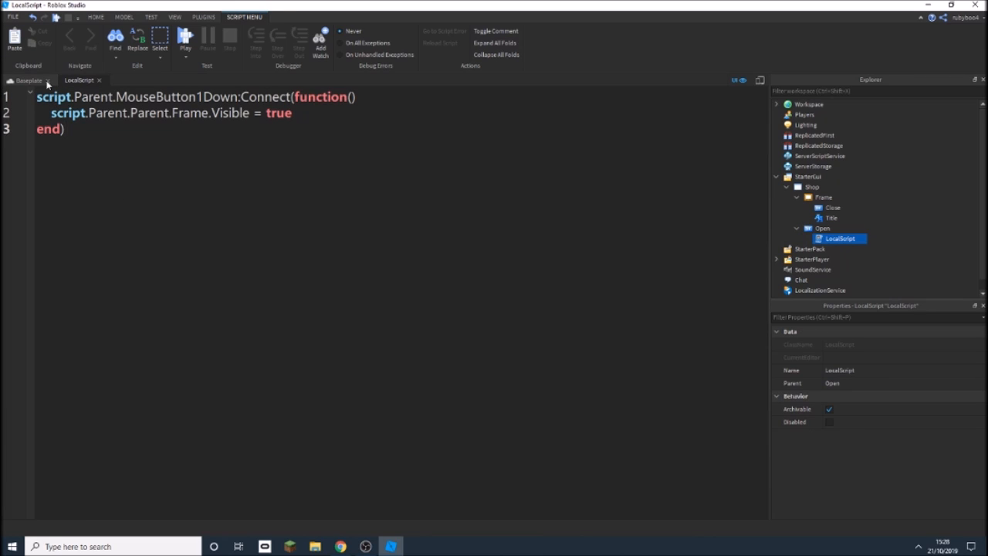
pyautogui.click(831, 198)
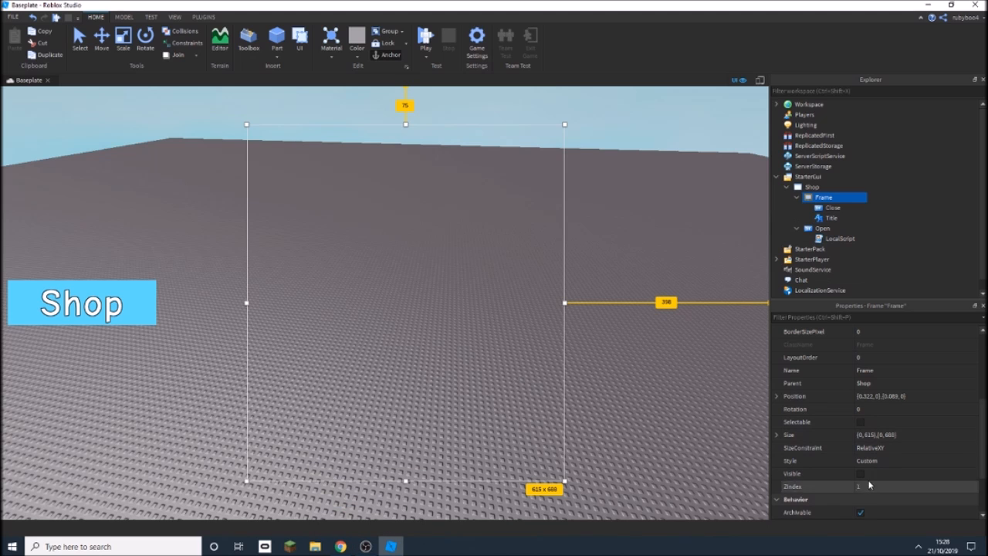
# - Untick Visible on the shop Frame and collapse StarterGui
pyautogui.click(832, 207)
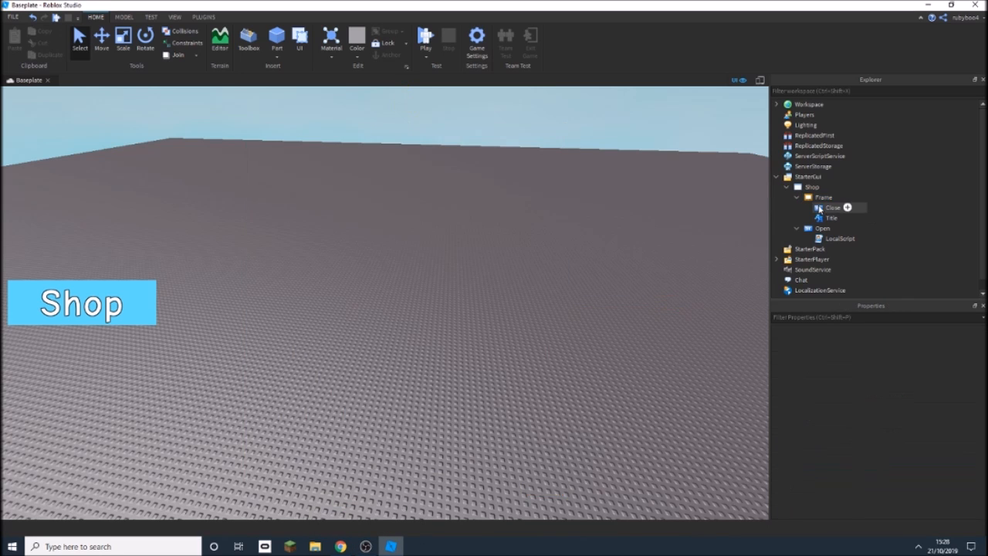
pyautogui.click(847, 207)
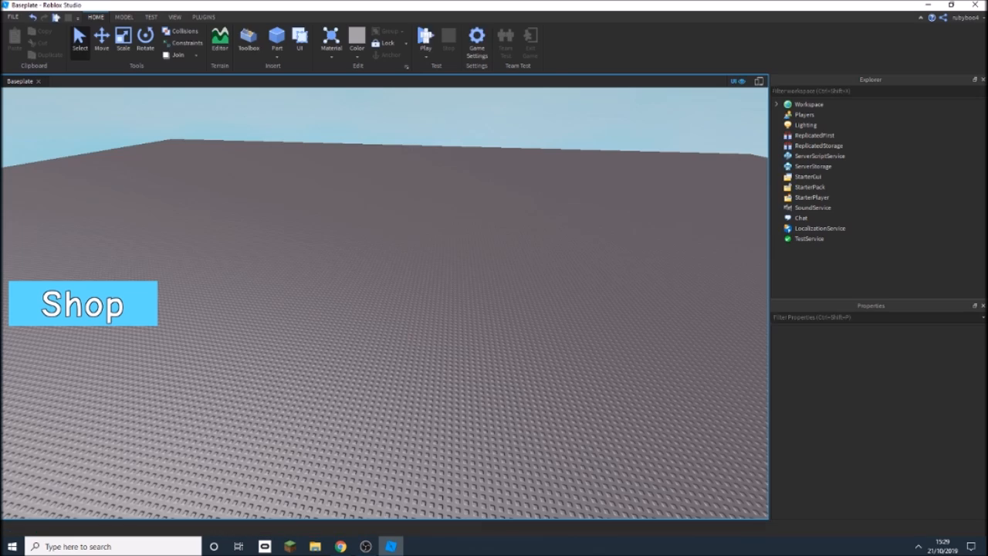
# - Run a play test and open the SHOP panel with the Shop button
pyautogui.click(426, 37)
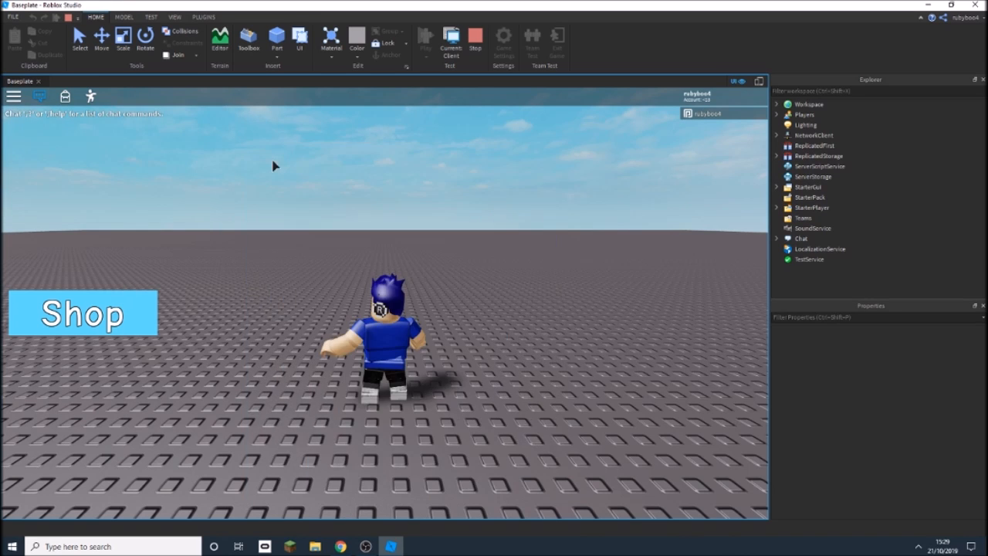
pyautogui.click(84, 312)
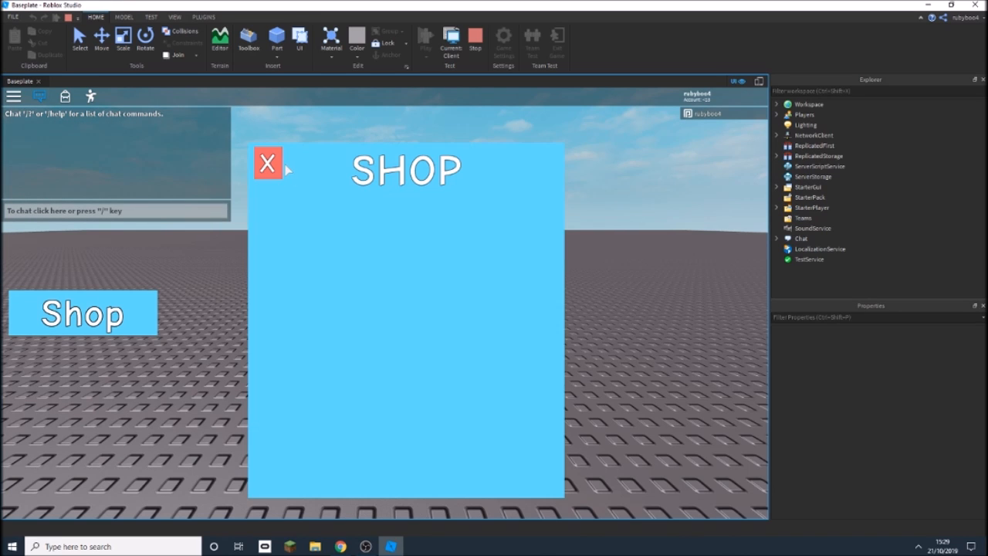